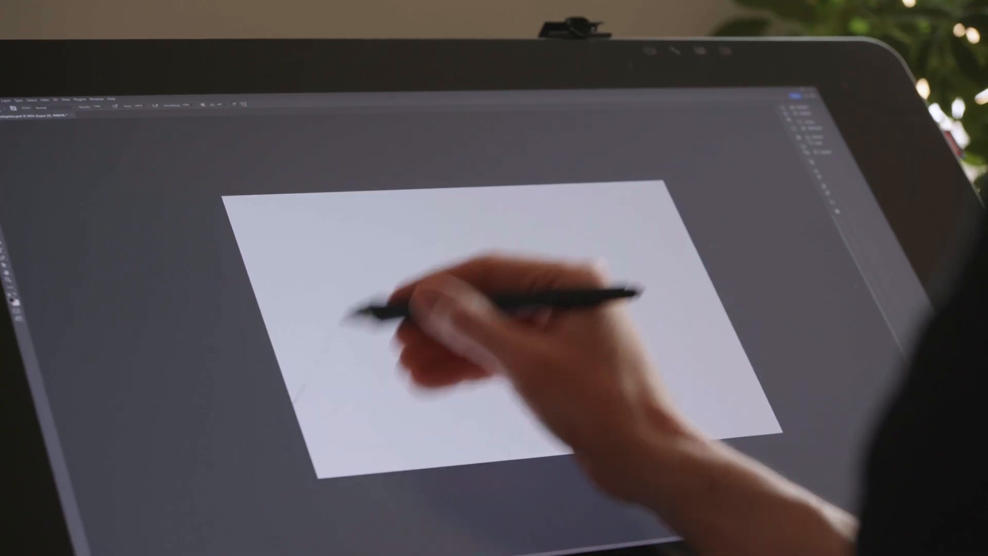
Step: Sketch the first rough grey lines of the mountain and climbing wall
left_click_drag(359, 283, 302, 397)
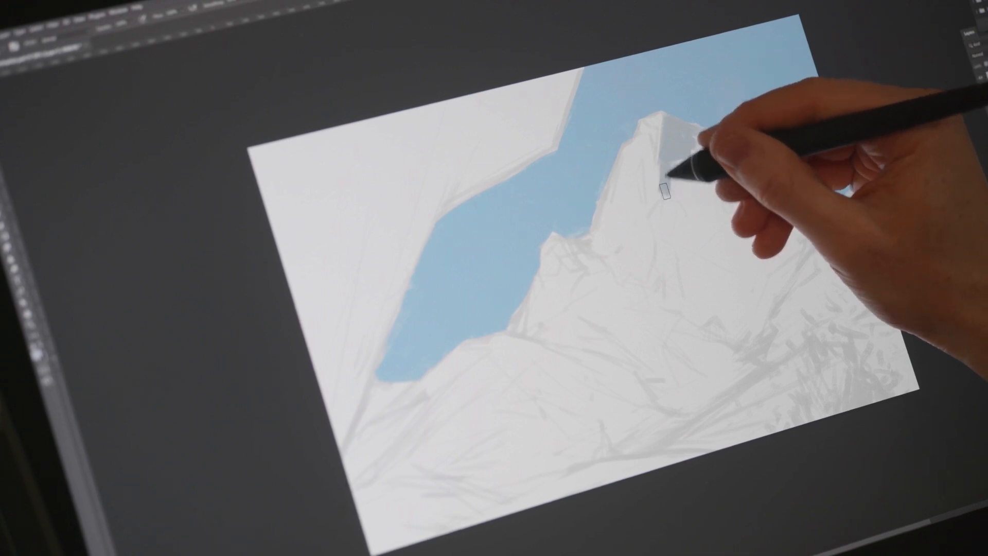
Step: Paint grey shading and a shadow face onto the mountain peak
left_click_drag(661, 183, 687, 214)
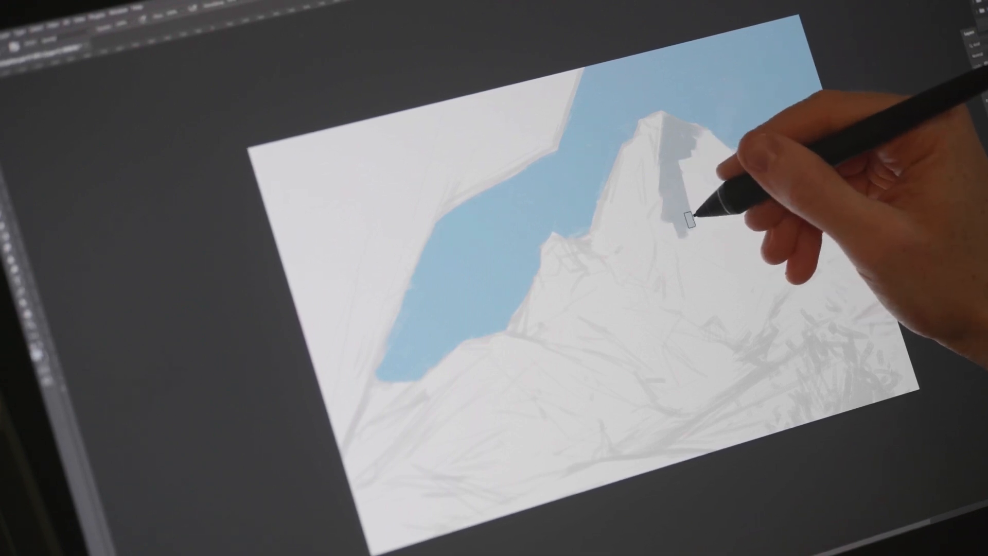
left_click_drag(687, 214, 731, 264)
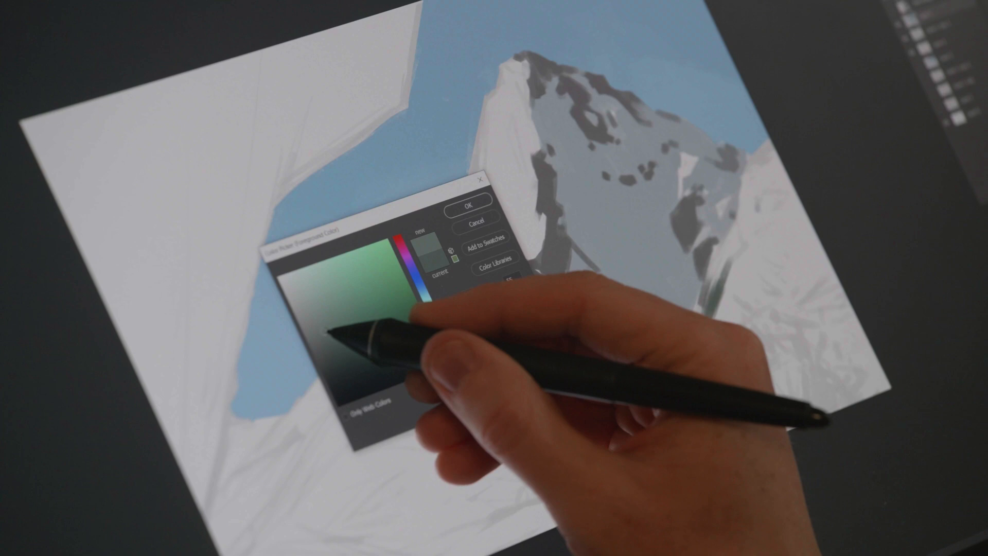
Step: Confirm the muted green as the foreground painting colour
left_click(465, 204)
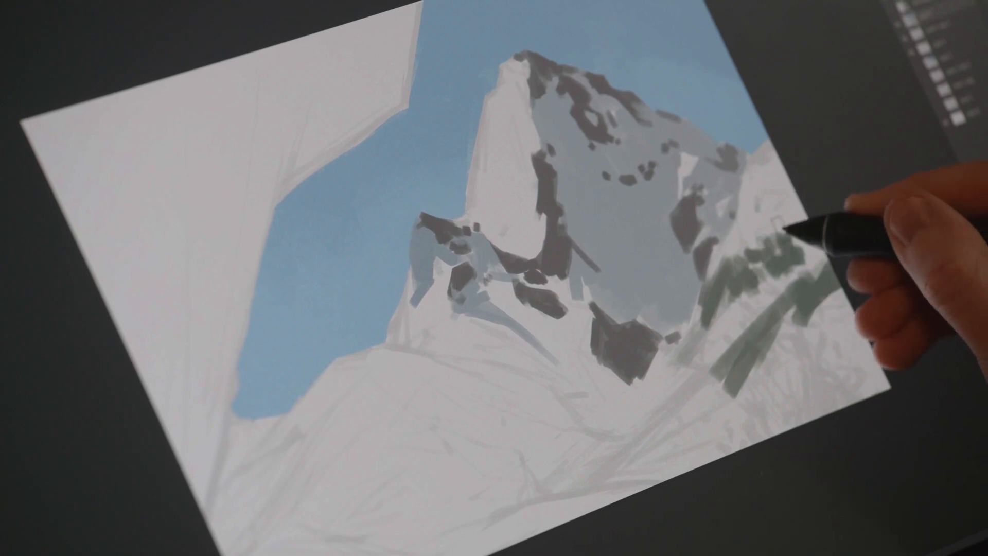